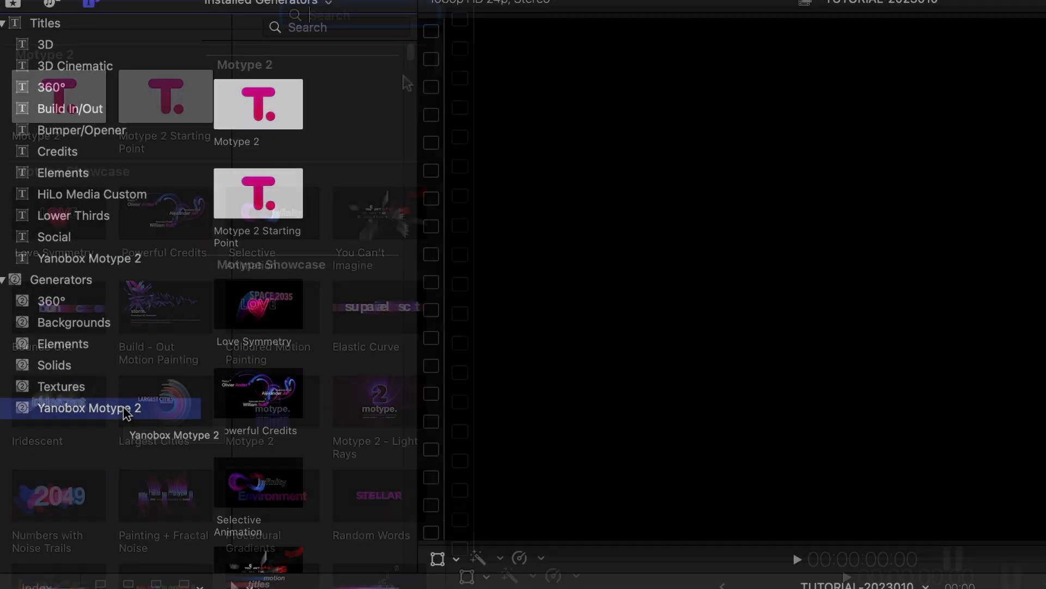
# - Scroll through the Motype 2 preset categories such as Motype Showcase and 3D Long Shadows
pyautogui.scroll(-3)
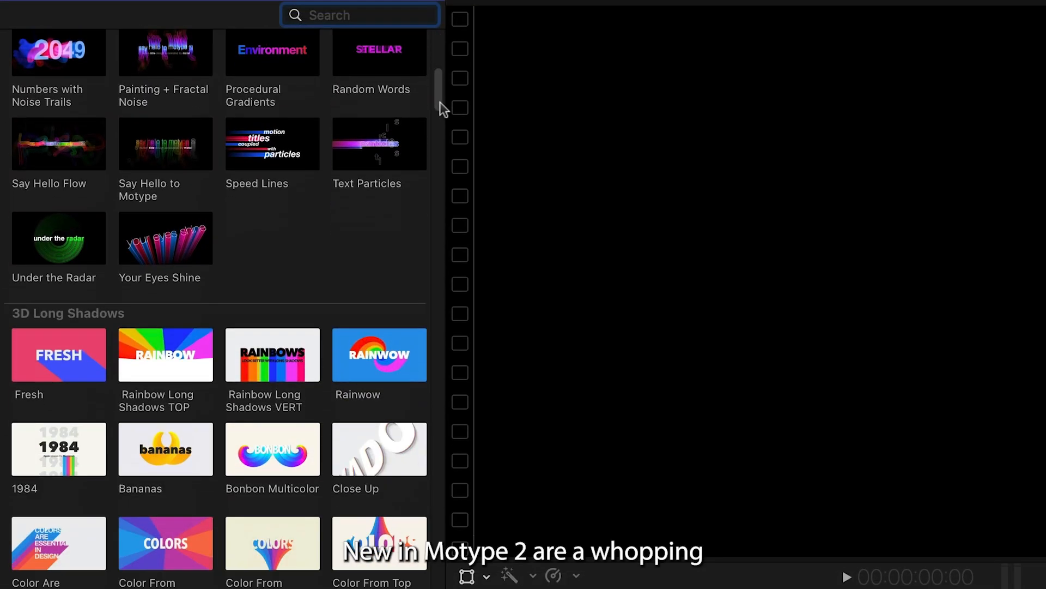
pyautogui.scroll(-3)
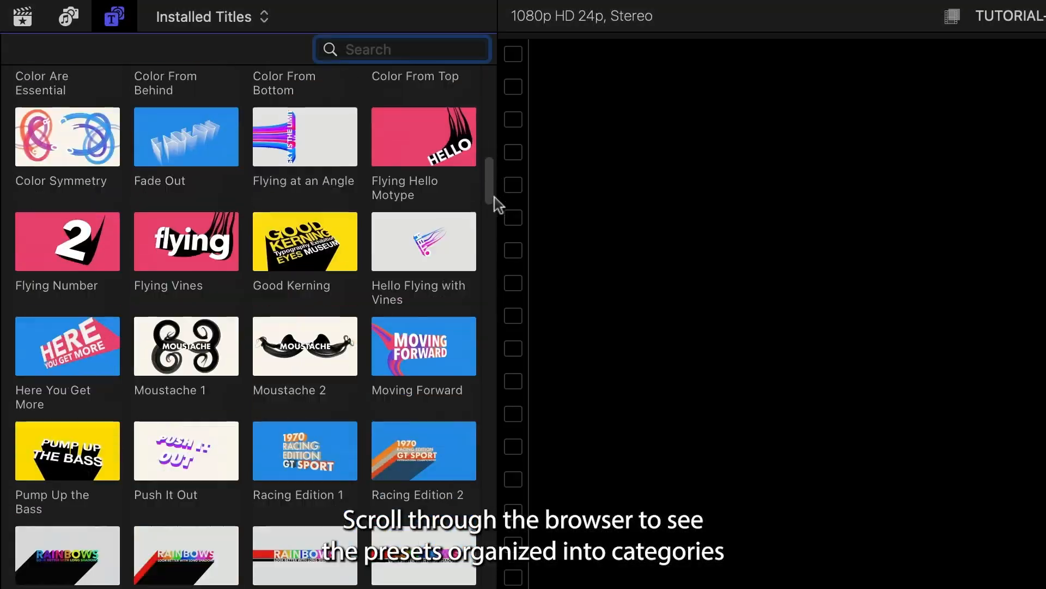
pyautogui.scroll(-3)
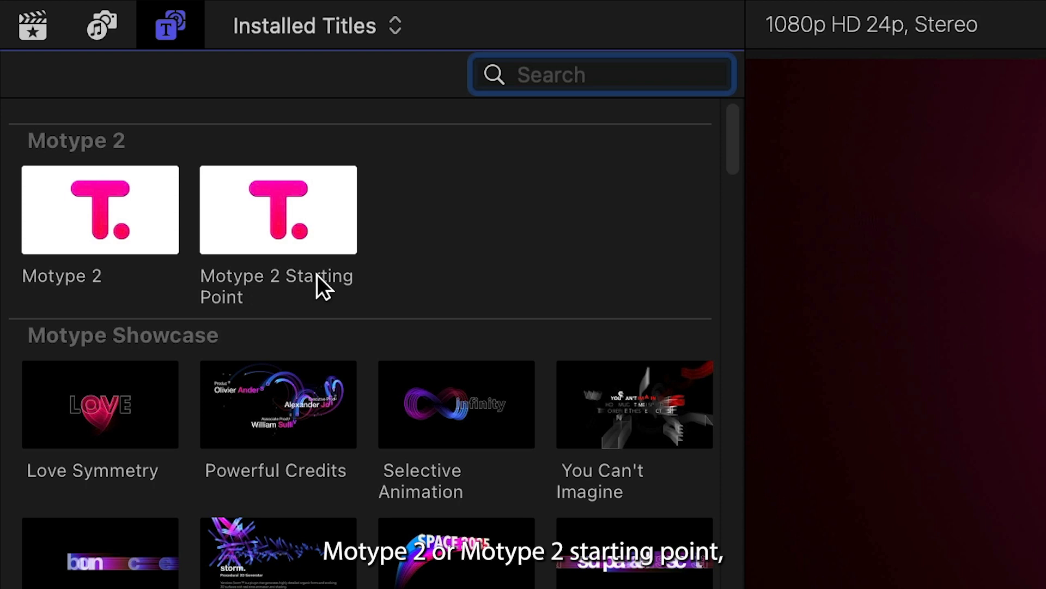
# - Add the Motype 2 title to the timeline and search its presets browser for 'rays'
pyautogui.doubleClick(278, 210)
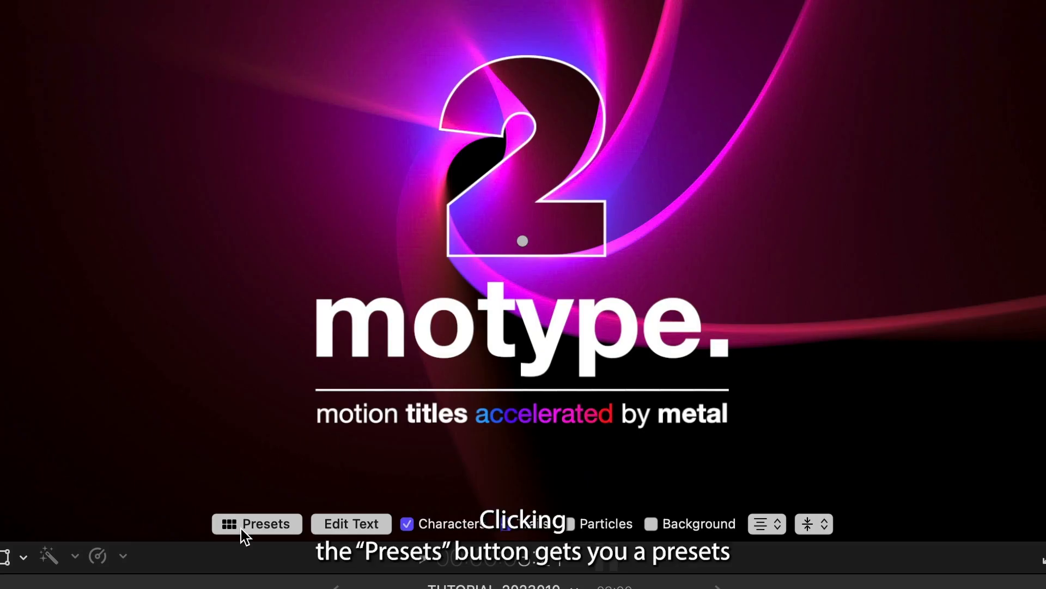
pyautogui.click(257, 524)
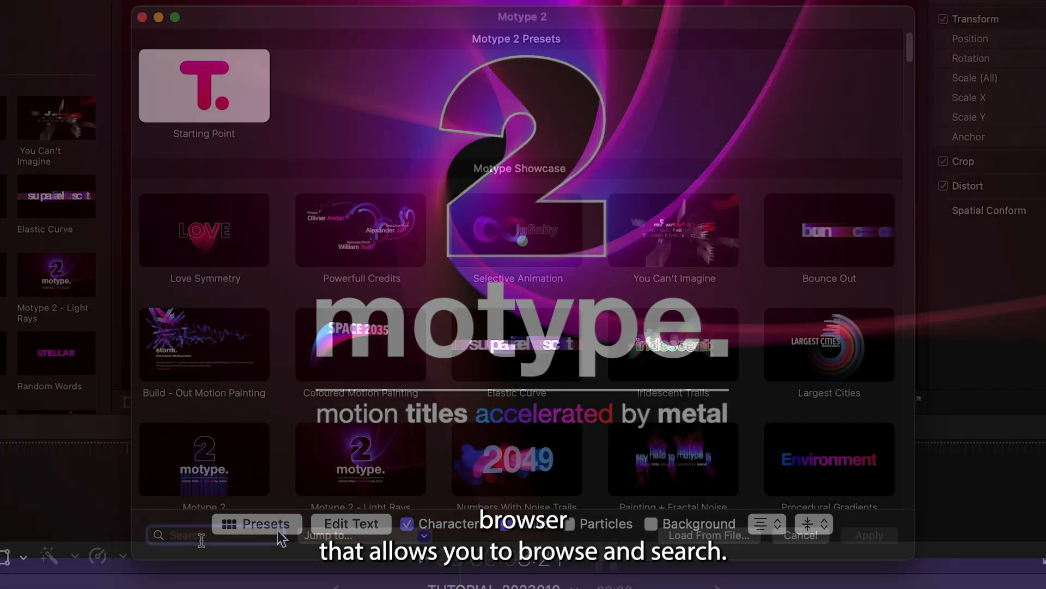
pyautogui.write('rays')
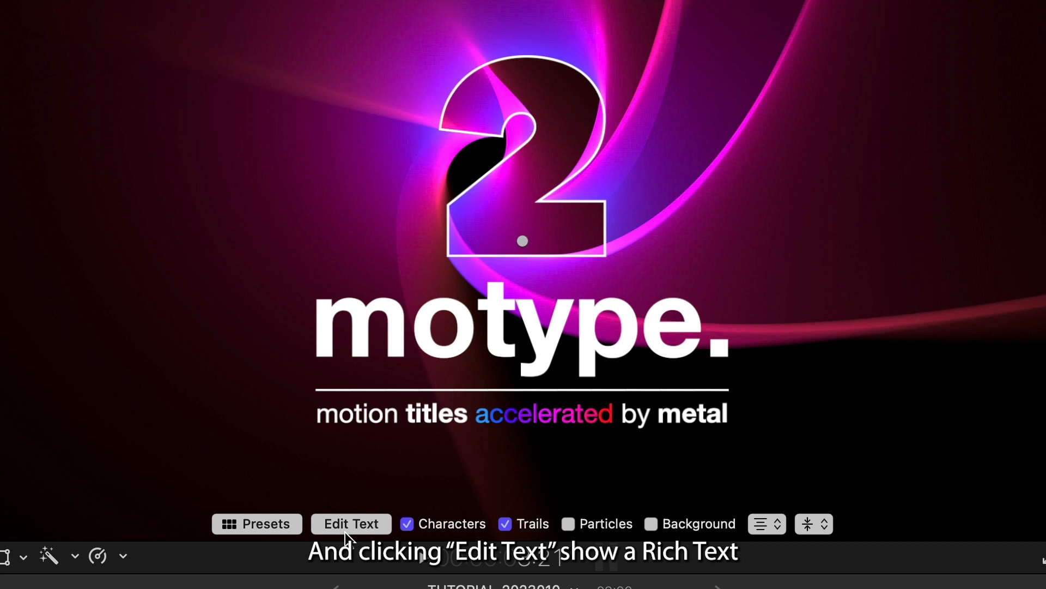
# - Change the subtitle text to 'motion titles available in FxFactory' in the rich text editor
pyautogui.click(351, 523)
pyautogui.write('motion titles available in FxFac')
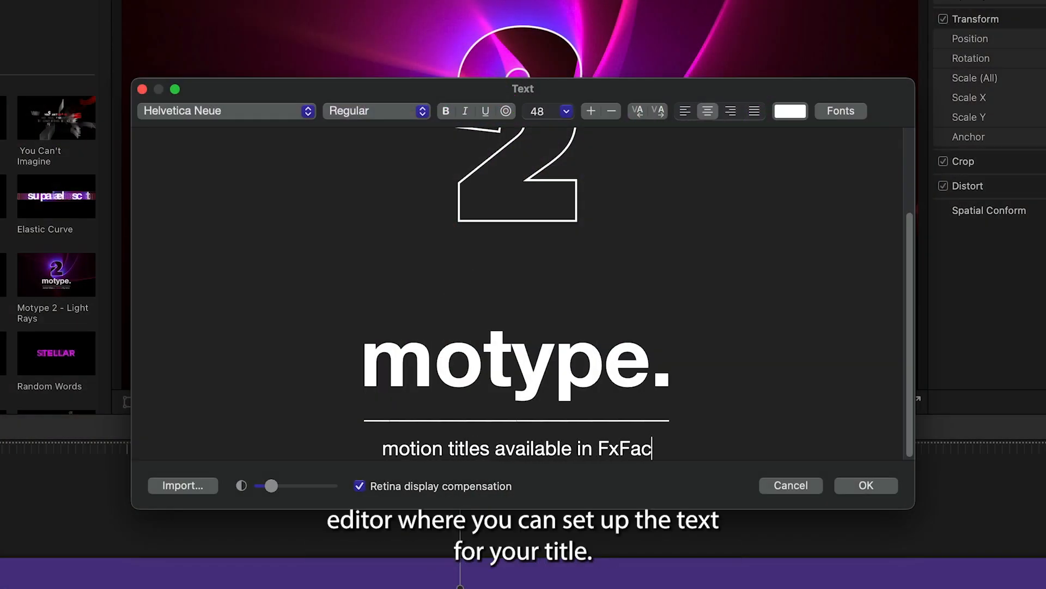
pyautogui.write('tory')
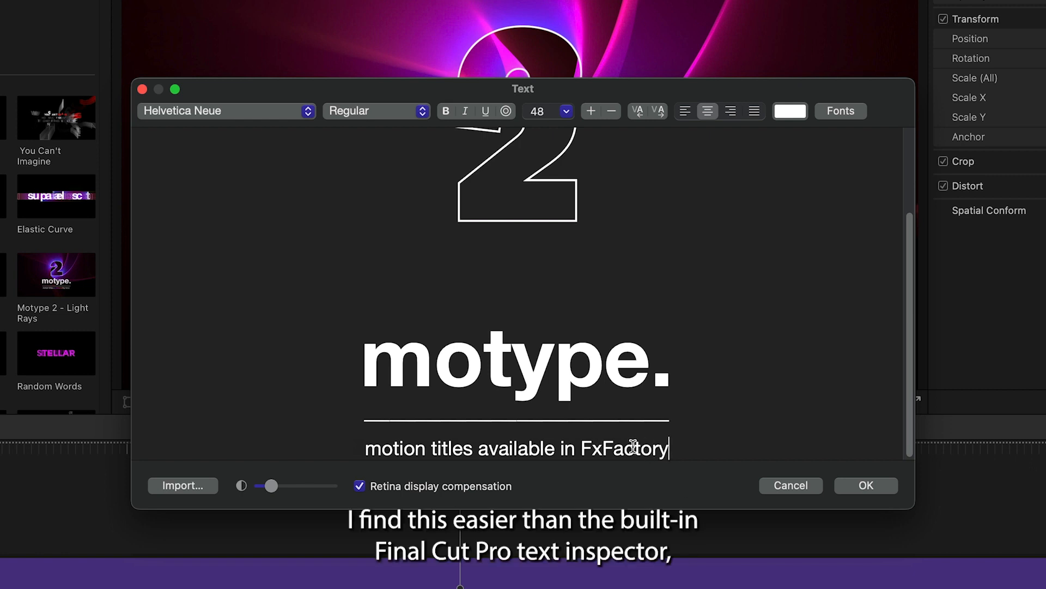
# - Search the font chooser for 'dobra' and set the subtitle in Dobra Book
pyautogui.click(841, 111)
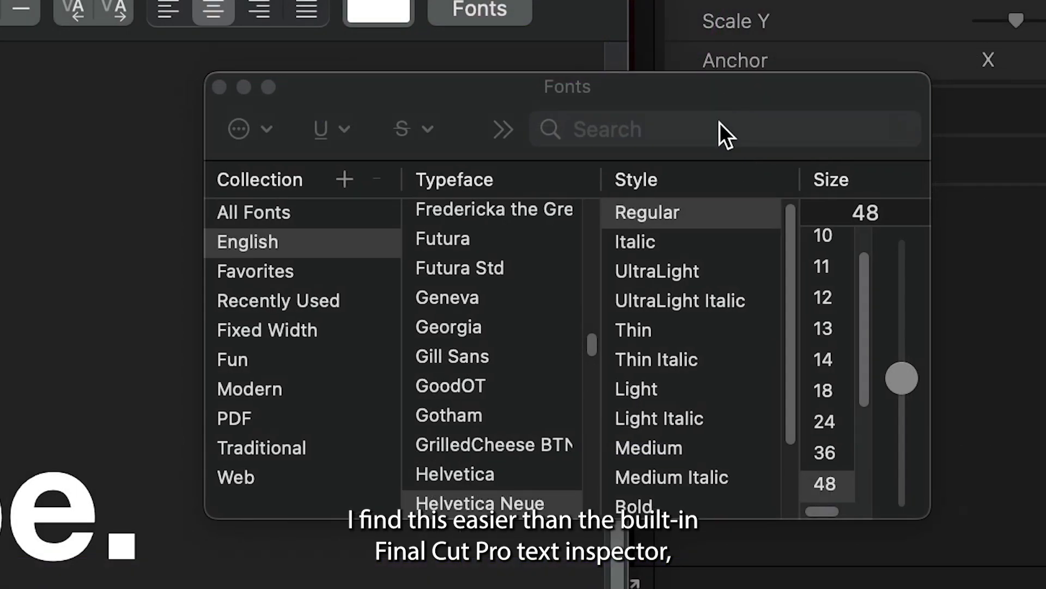
pyautogui.write('dobra')
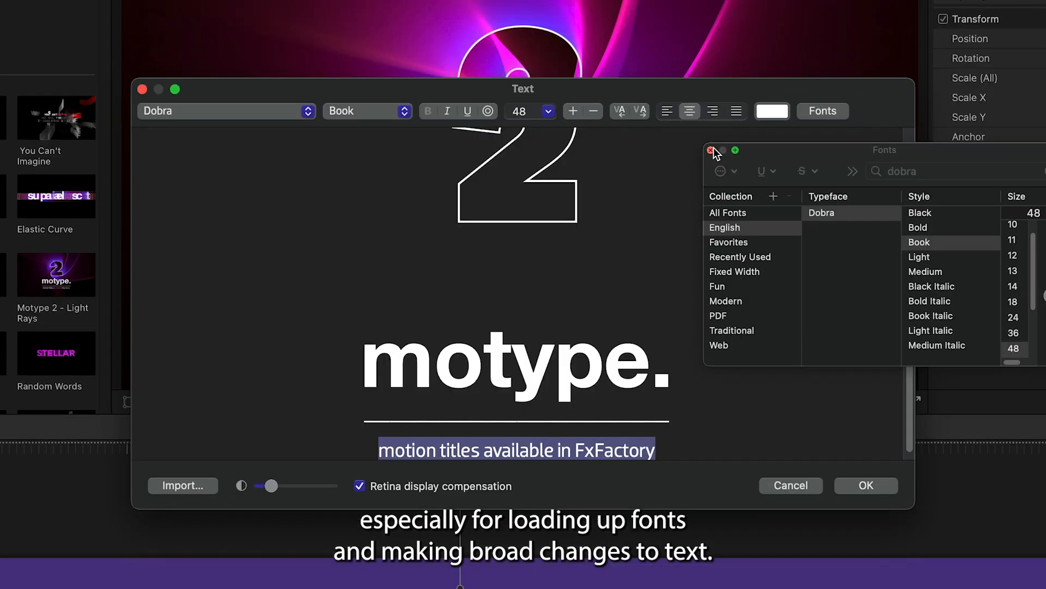
pyautogui.click(710, 151)
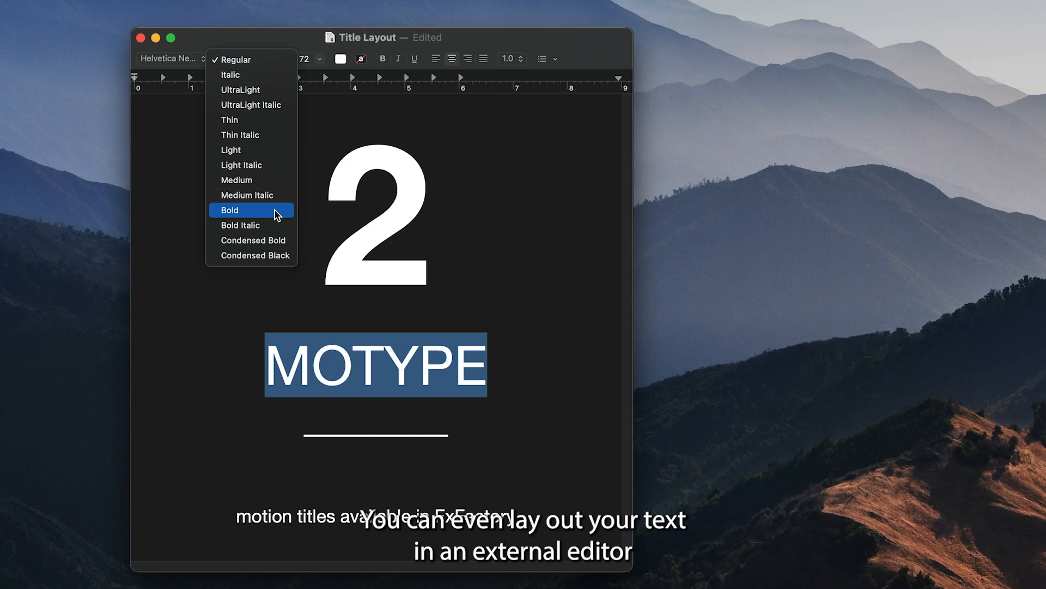
# - Set the word MOTYPE in bold in the TextEdit layout document
pyautogui.click(230, 210)
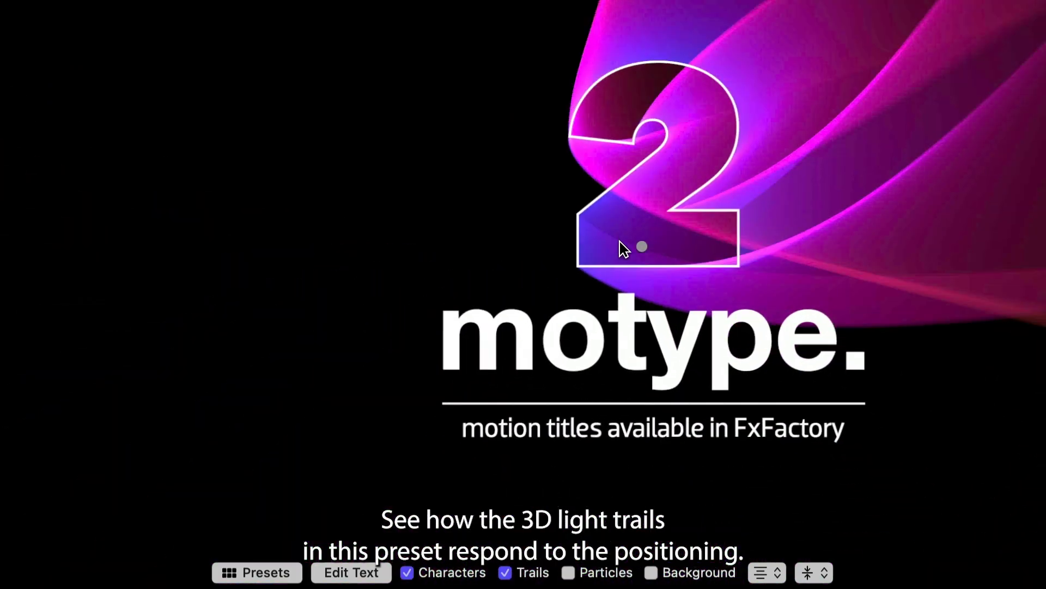
pyautogui.click(407, 572)
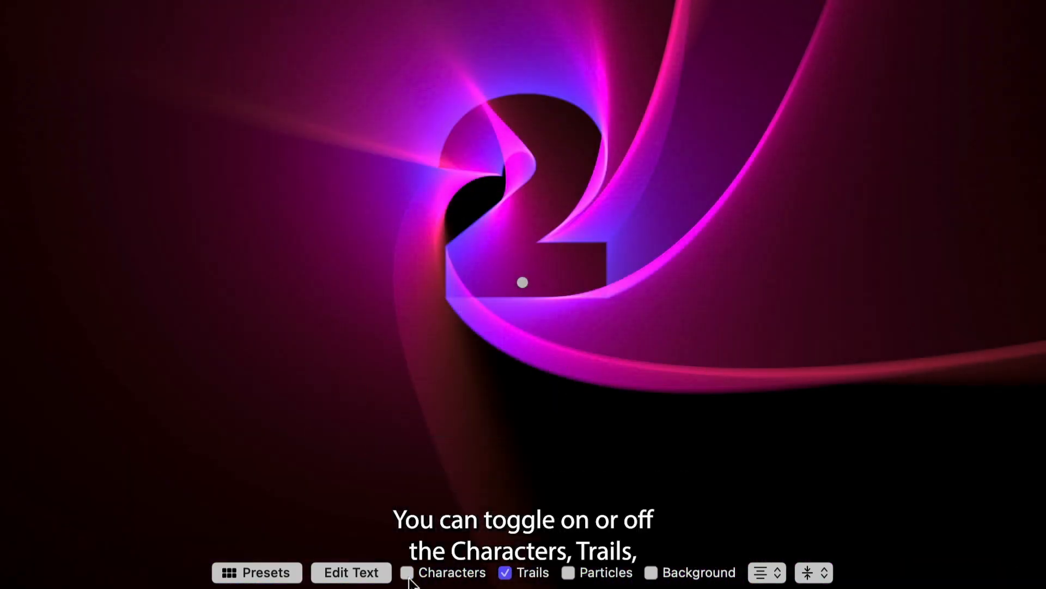
pyautogui.click(406, 572)
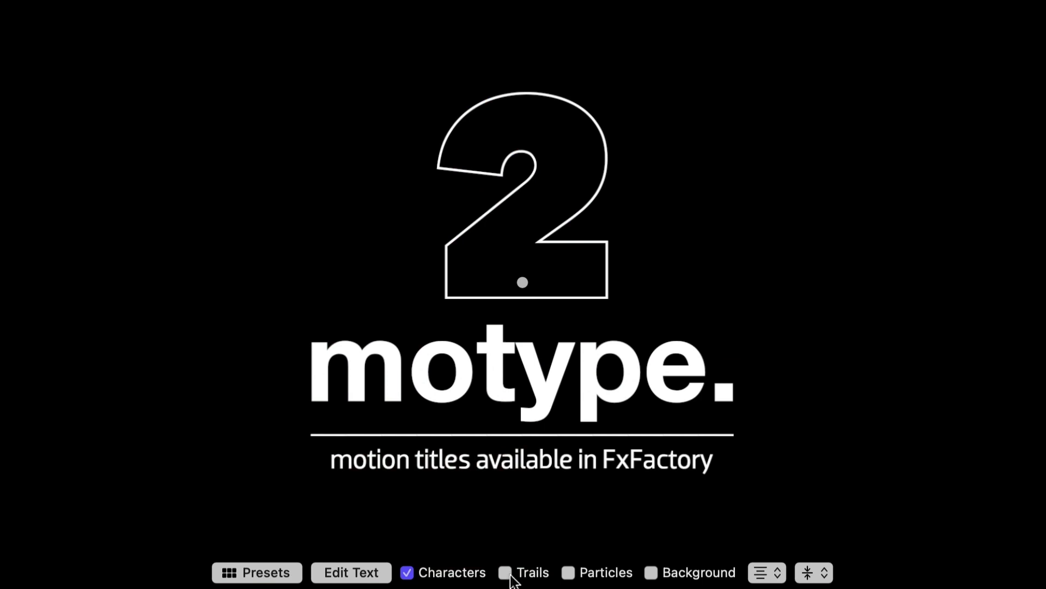
pyautogui.click(650, 573)
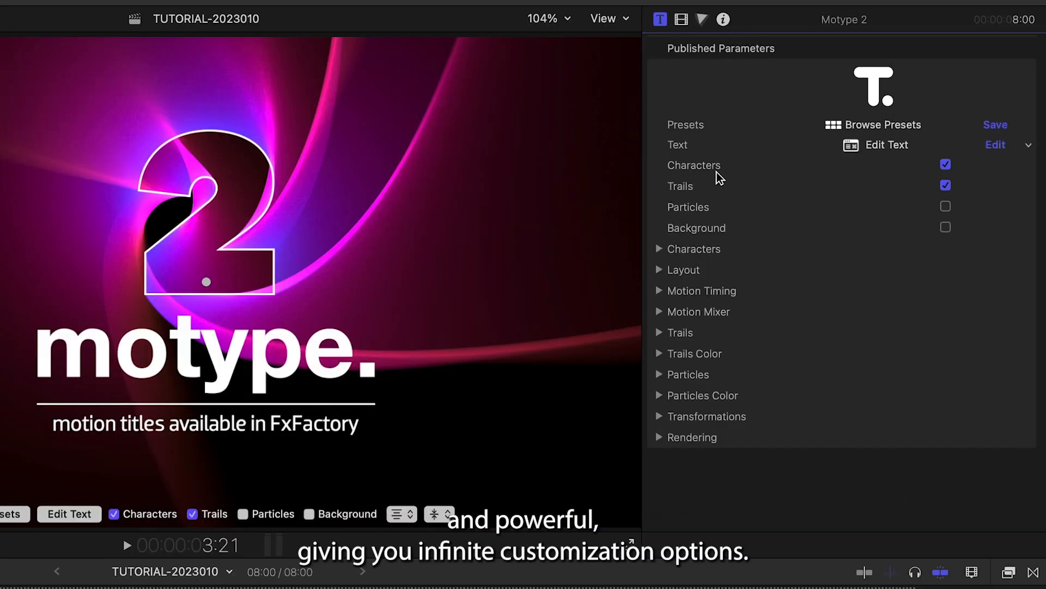
pyautogui.moveTo(914, 472)
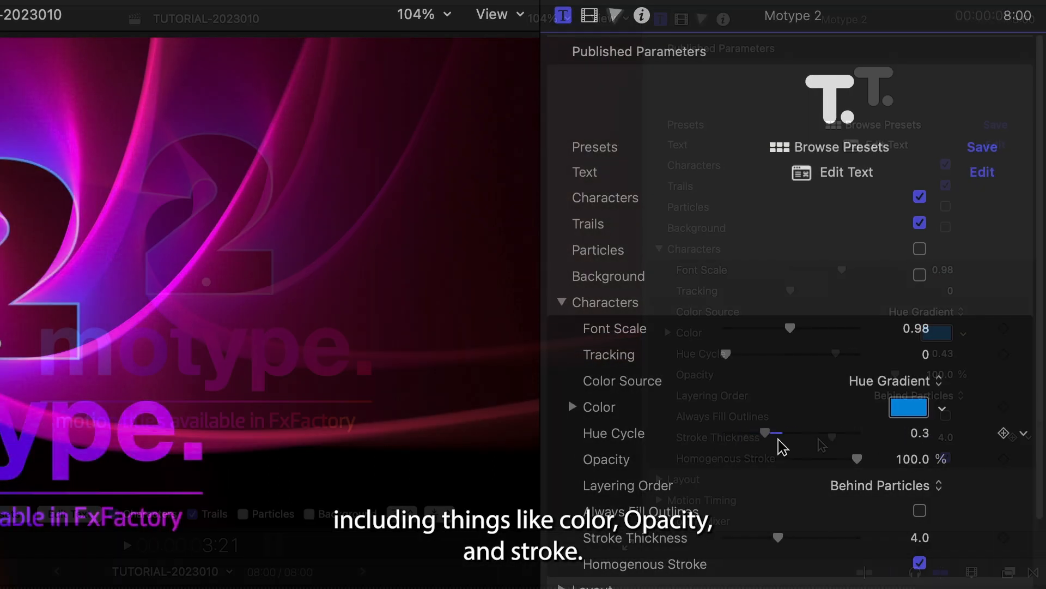
# - Adjust the characters' hue cycling and switch the title to a Rectangle layout method
pyautogui.moveTo(768, 437); pyautogui.dragTo(887, 437)
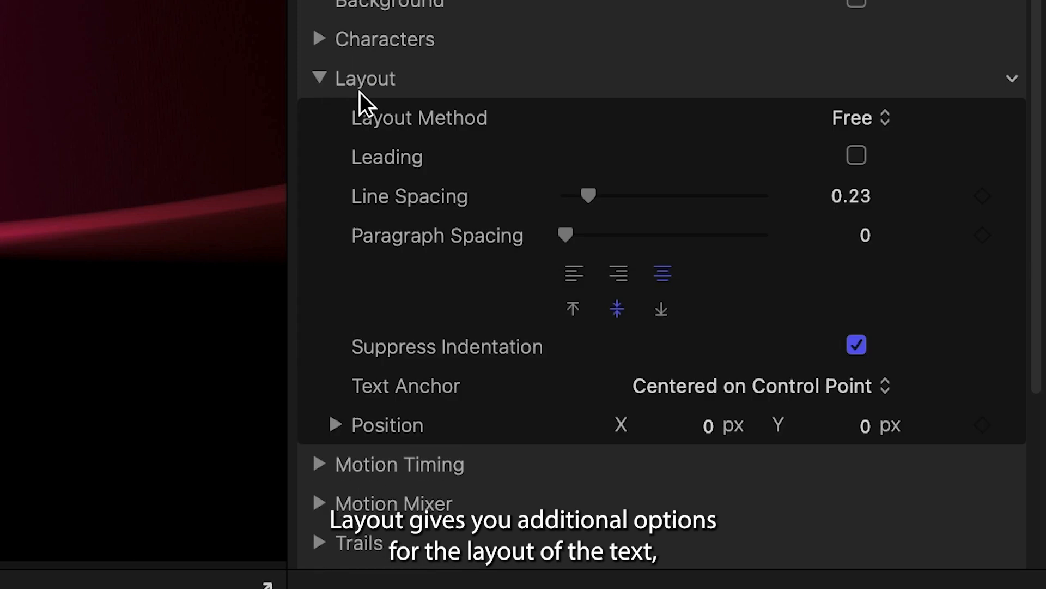
pyautogui.click(861, 118)
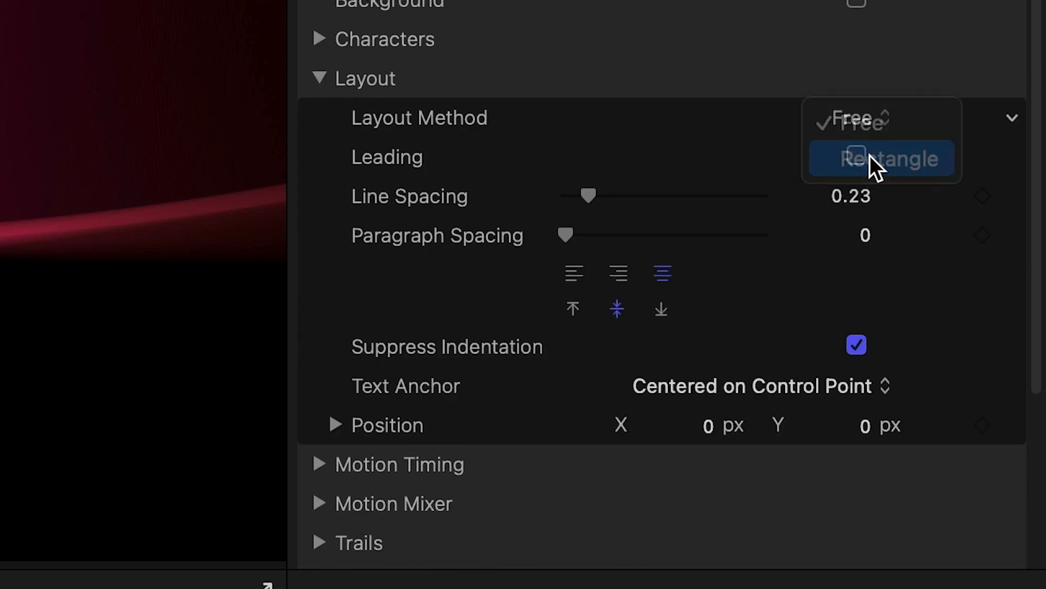
pyautogui.click(879, 159)
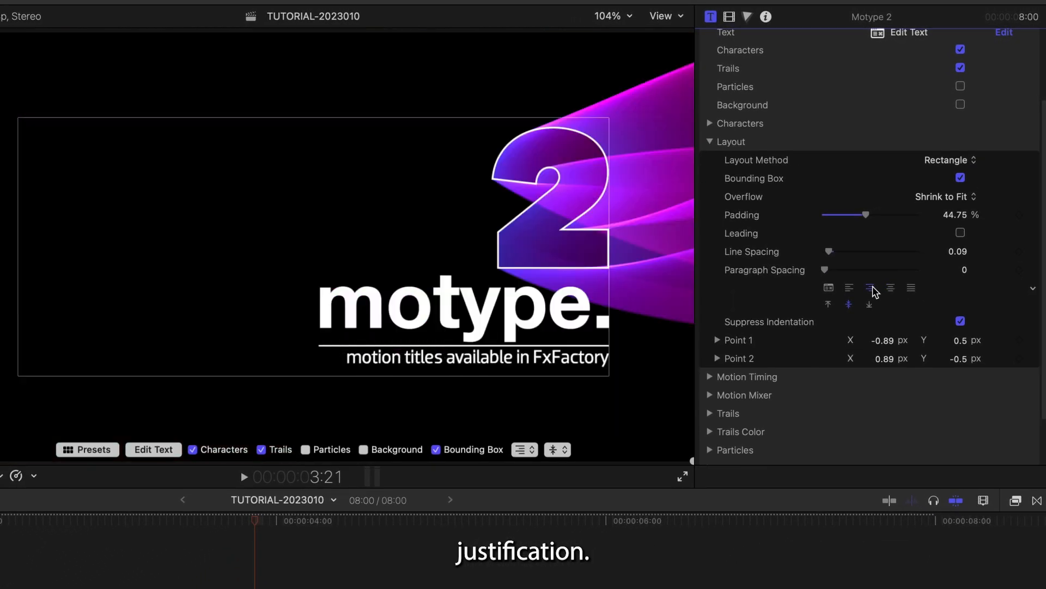
# - Set Motion Timing to animate Characters Per Line instead of Words and adjust its slider
pyautogui.click(709, 376)
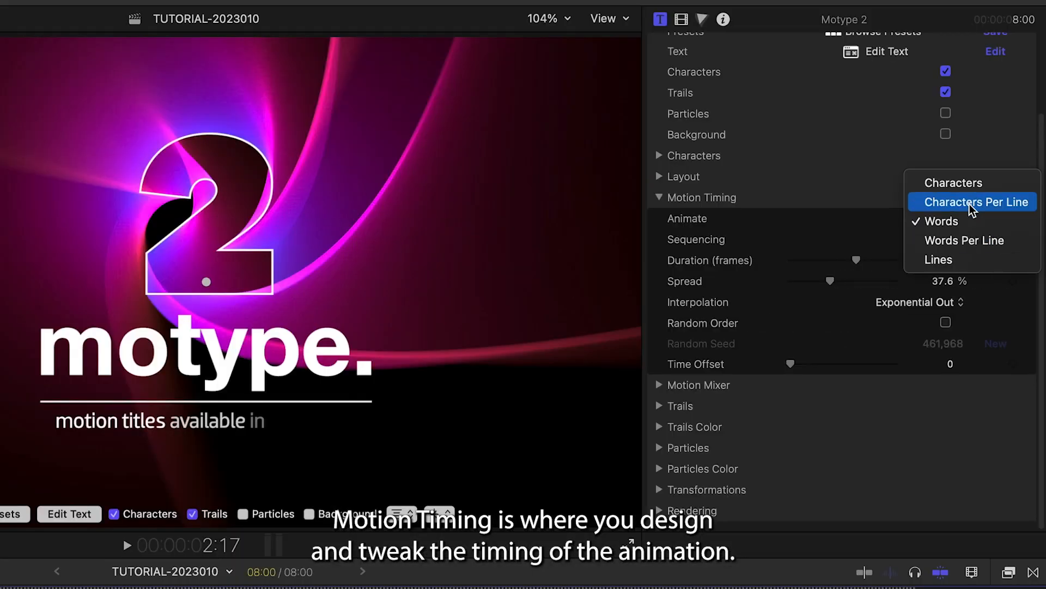
pyautogui.click(978, 202)
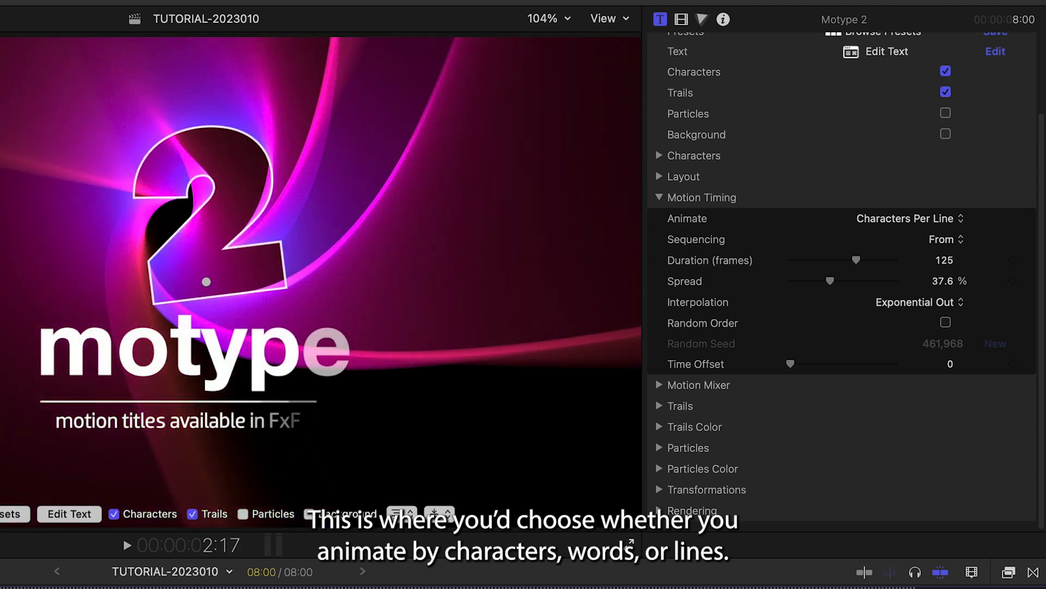
pyautogui.moveTo(813, 281); pyautogui.dragTo(852, 282)
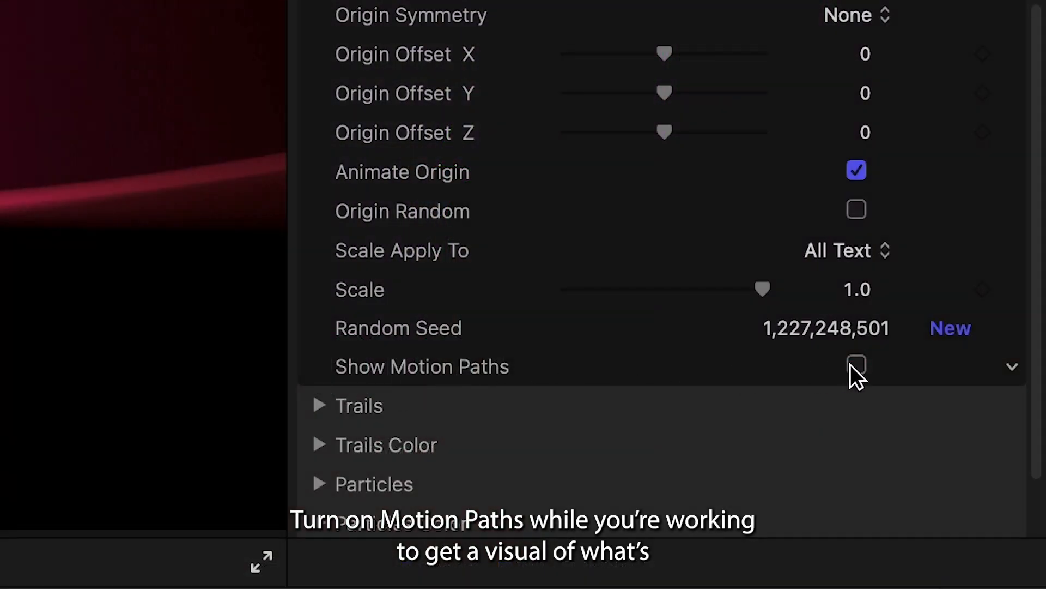
# - Show the characters' motion paths and offset the animation origin X to 0.46
pyautogui.click(857, 366)
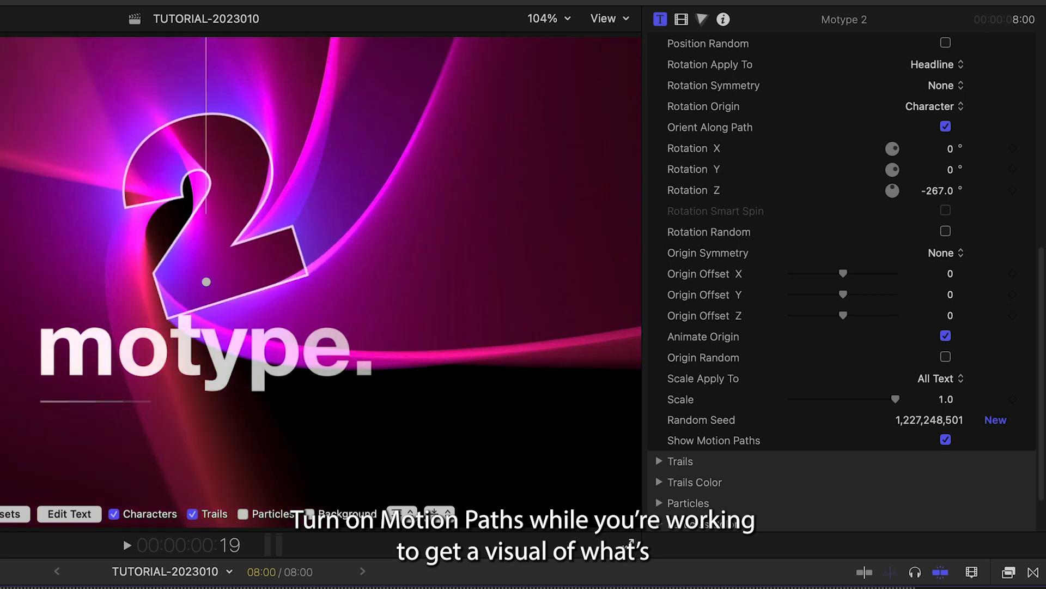
pyautogui.moveTo(842, 274); pyautogui.dragTo(868, 274)
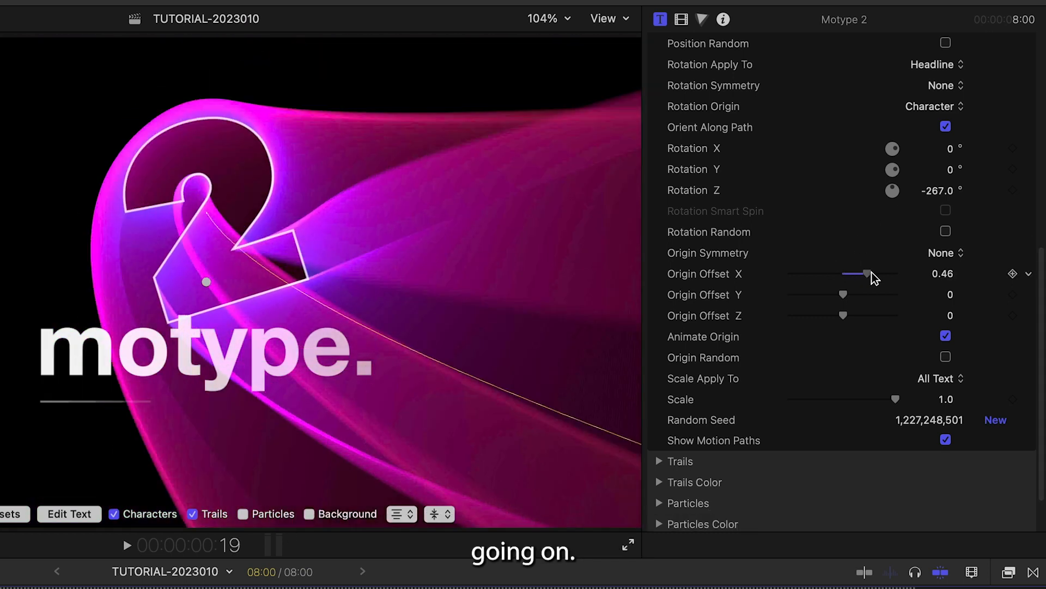
pyautogui.moveTo(866, 273); pyautogui.dragTo(849, 274)
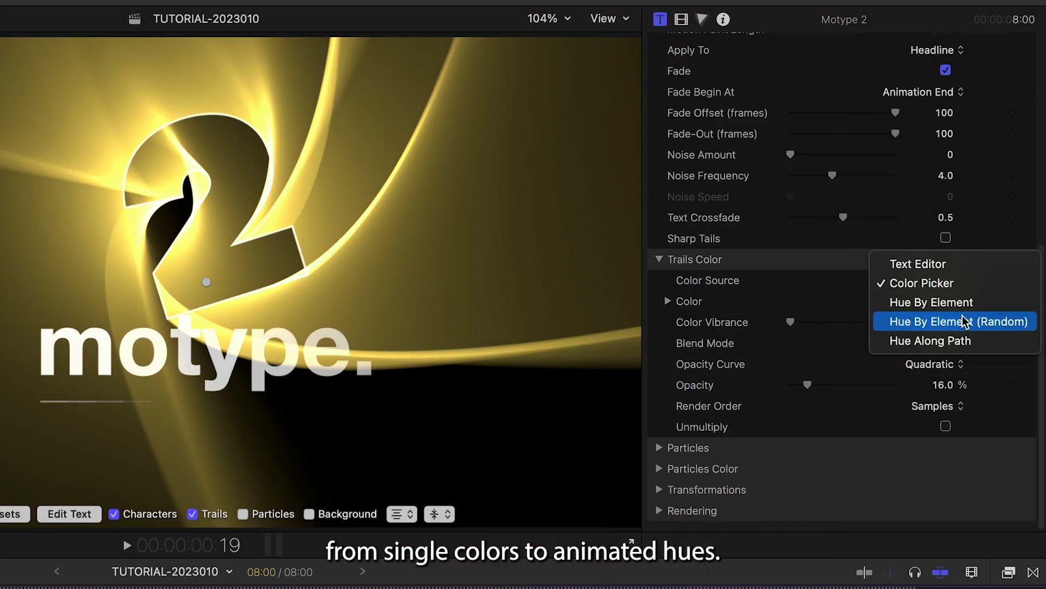
# - Give trails random per-element hues and raise the particle birth rate to 32
pyautogui.click(930, 340)
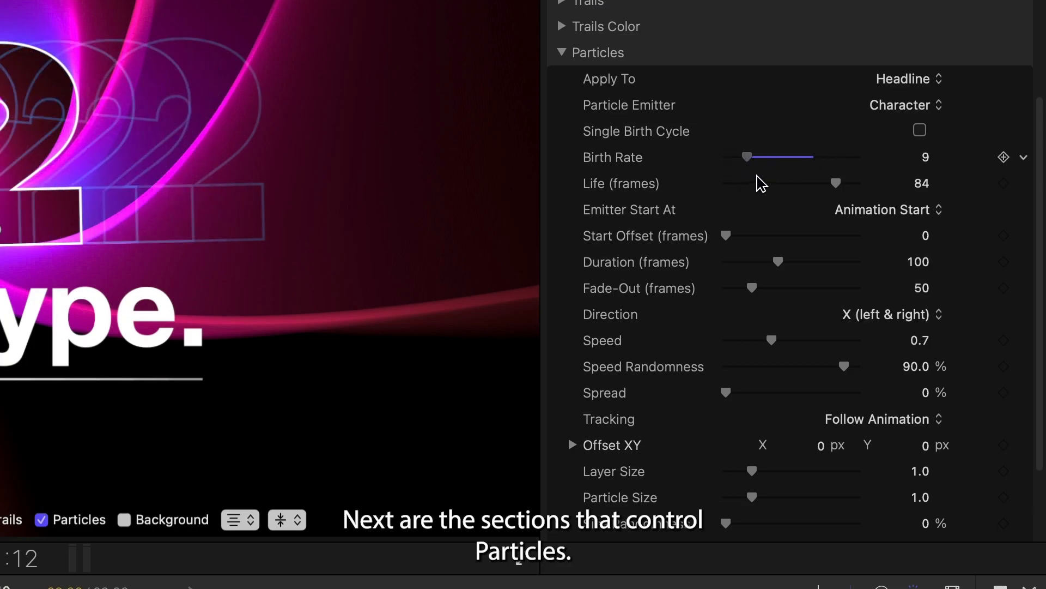
pyautogui.moveTo(748, 157); pyautogui.dragTo(808, 157)
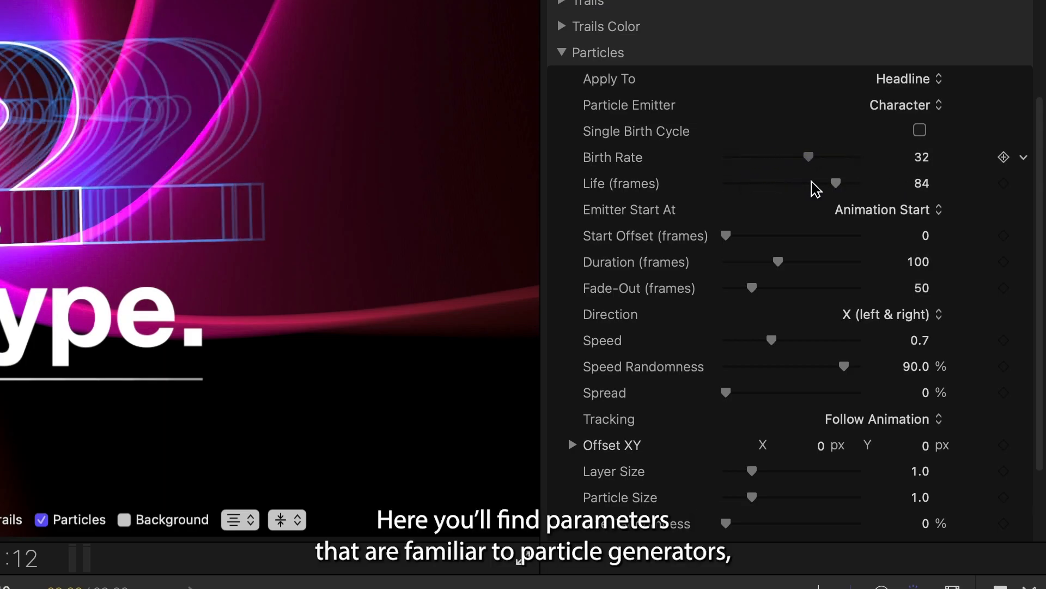
pyautogui.click(906, 78)
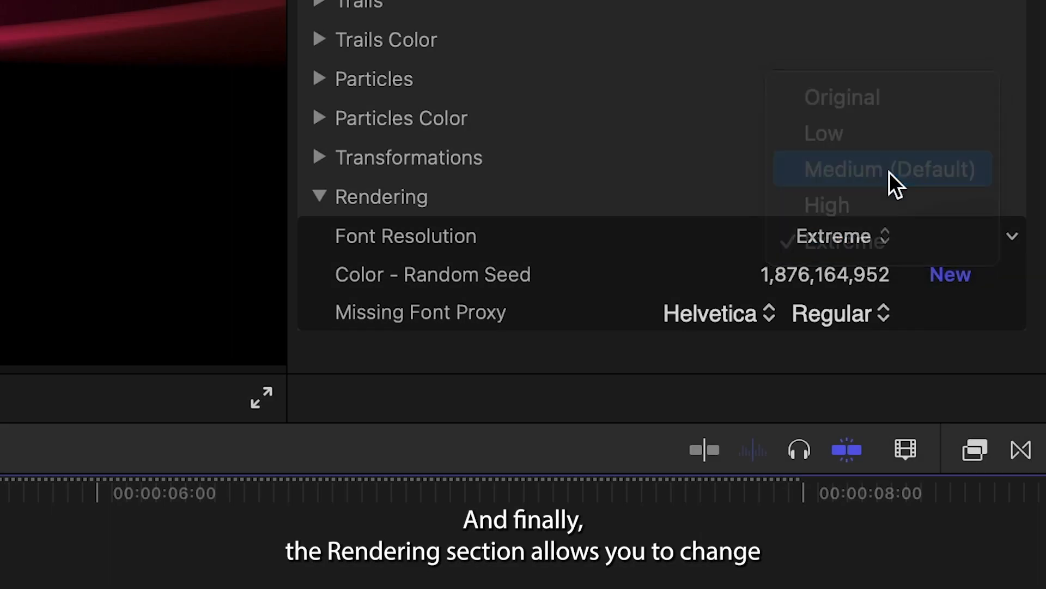
# - Set font resolution to Medium, Geneva as missing-font proxy, and start saving the look as a preset
pyautogui.click(709, 314)
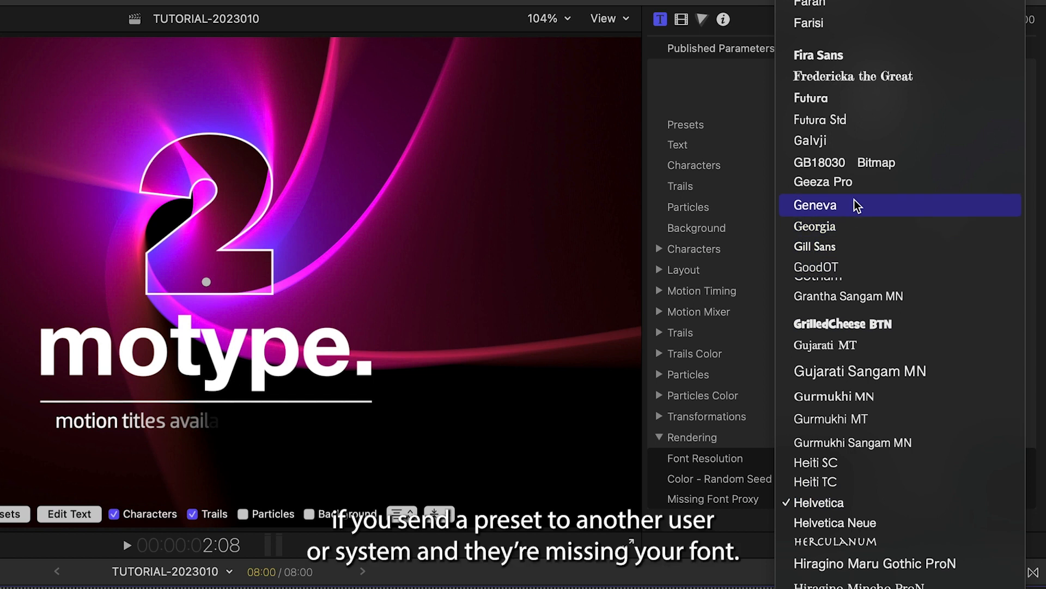
pyautogui.click(815, 205)
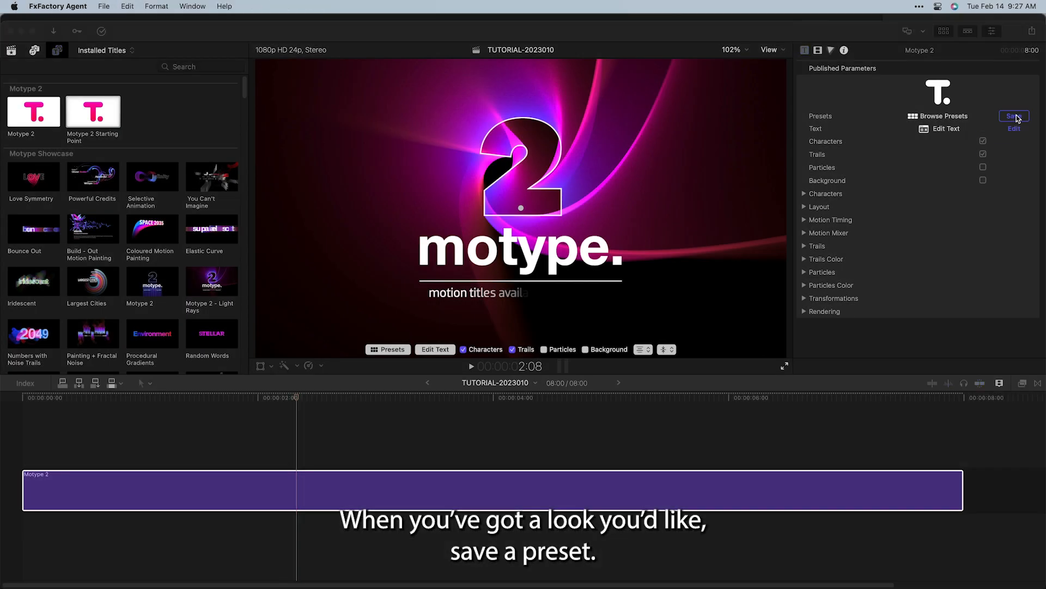
pyautogui.click(1014, 117)
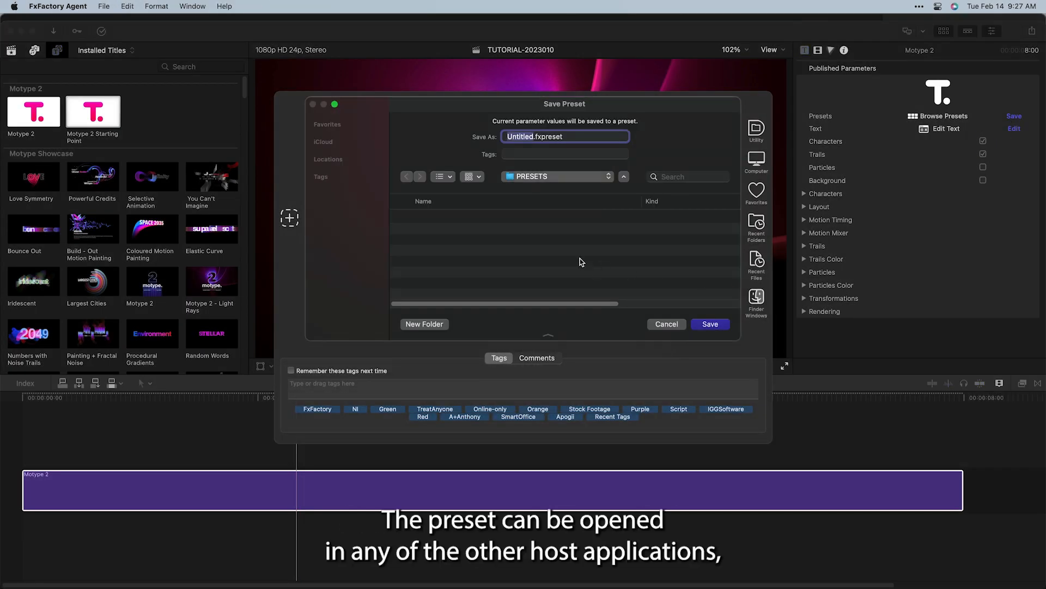